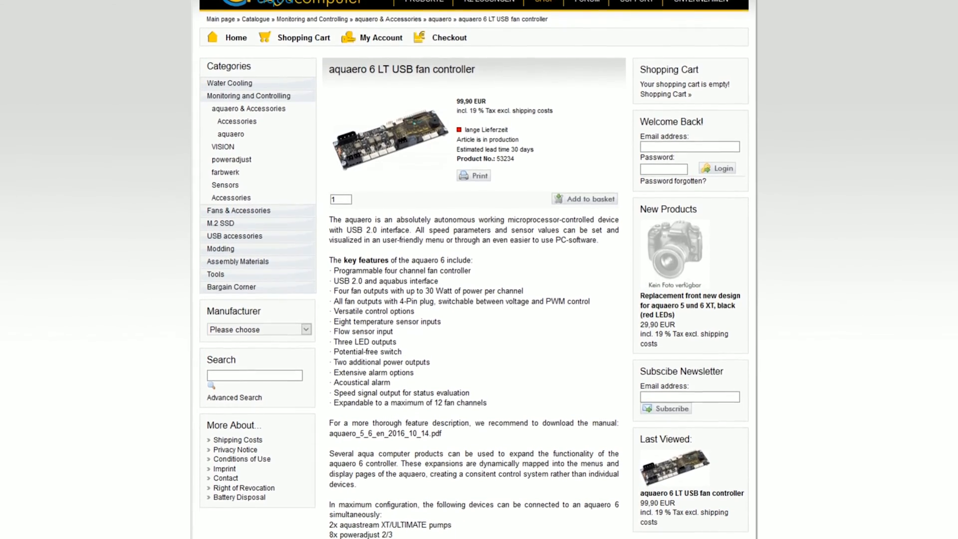
# Scroll the aquaero 6 LT page down to Scope of delivery and the aquasuite software notes.
pyautogui.scroll(-3)
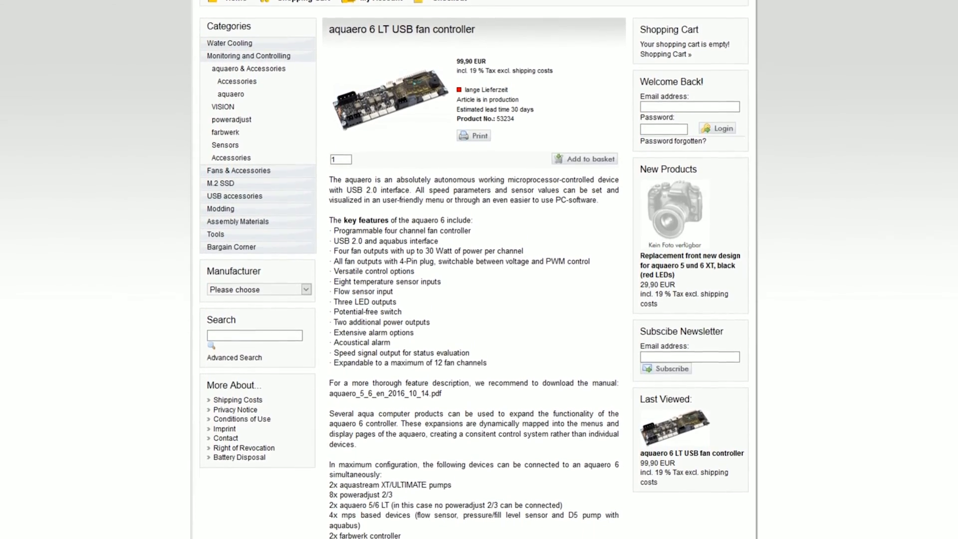
pyautogui.scroll(-3)
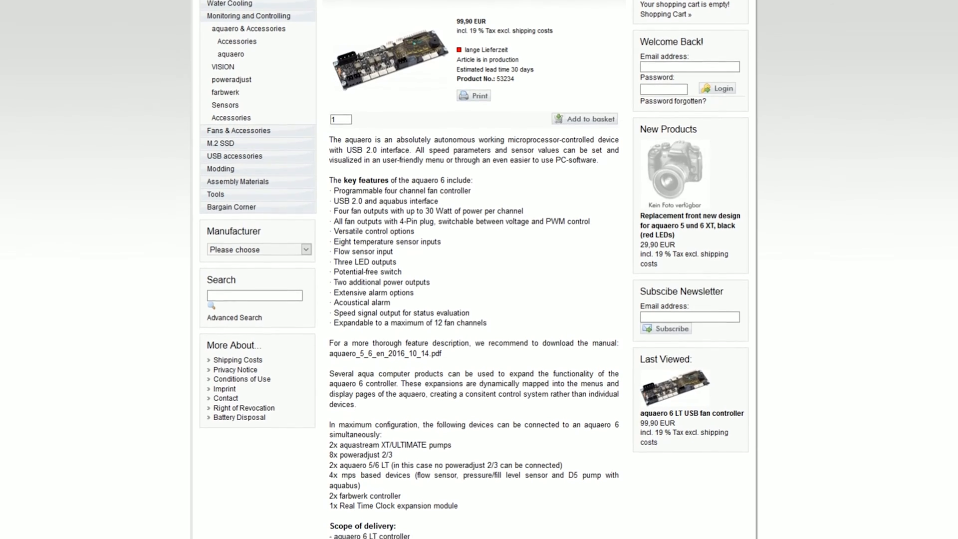
pyautogui.scroll(-3)
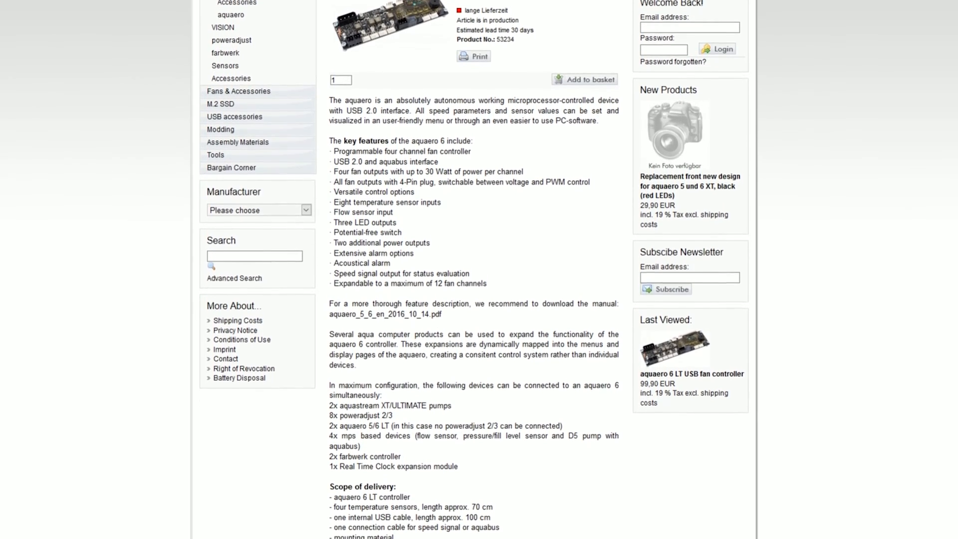
pyautogui.scroll(-3)
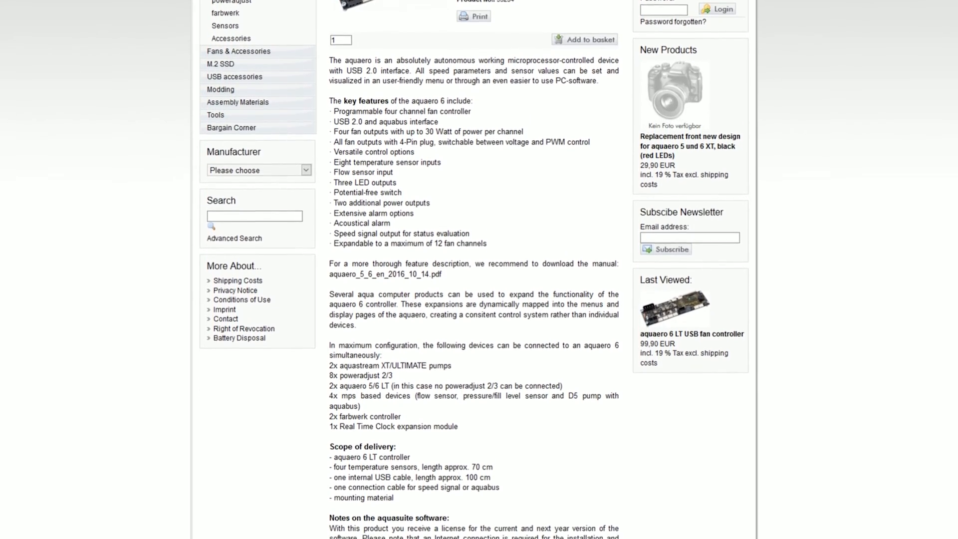
pyautogui.scroll(-3)
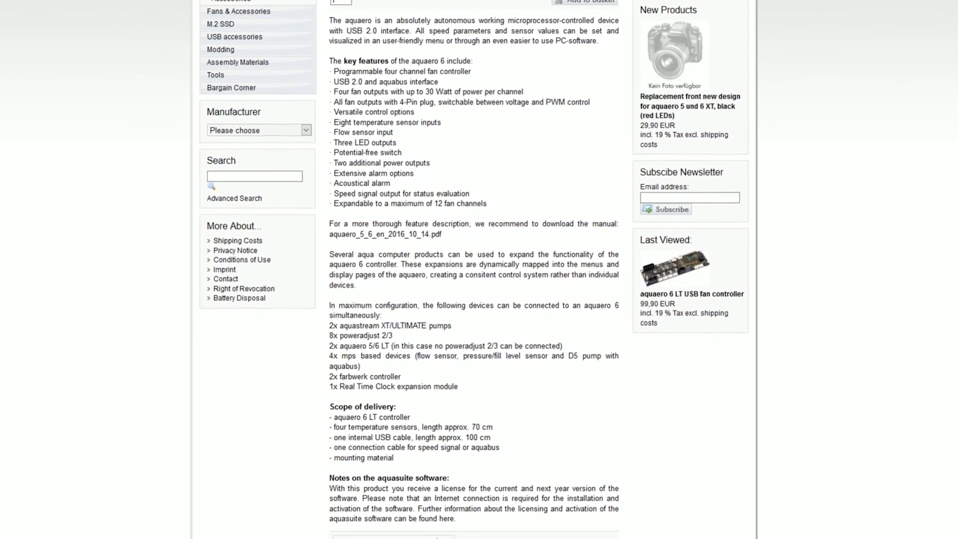
pyautogui.scroll(-3)
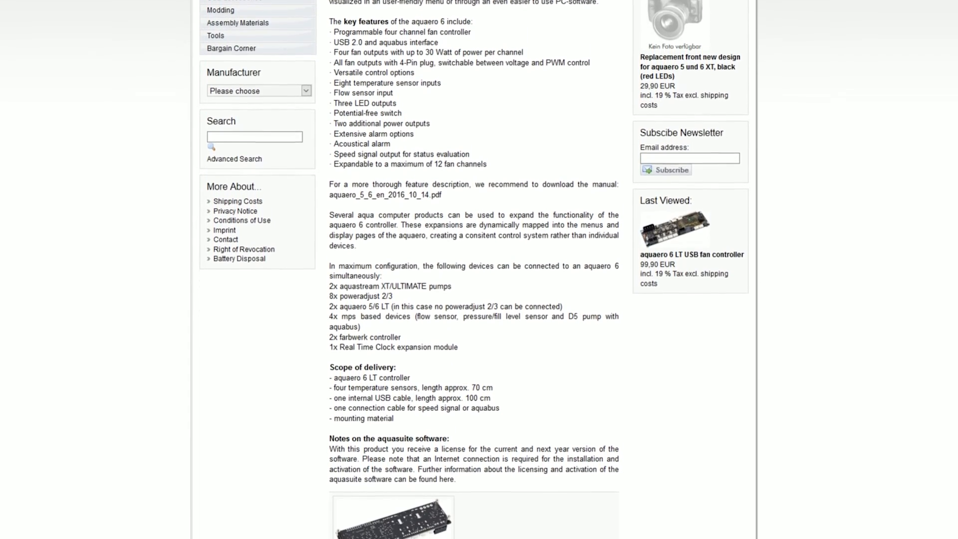
pyautogui.scroll(-3)
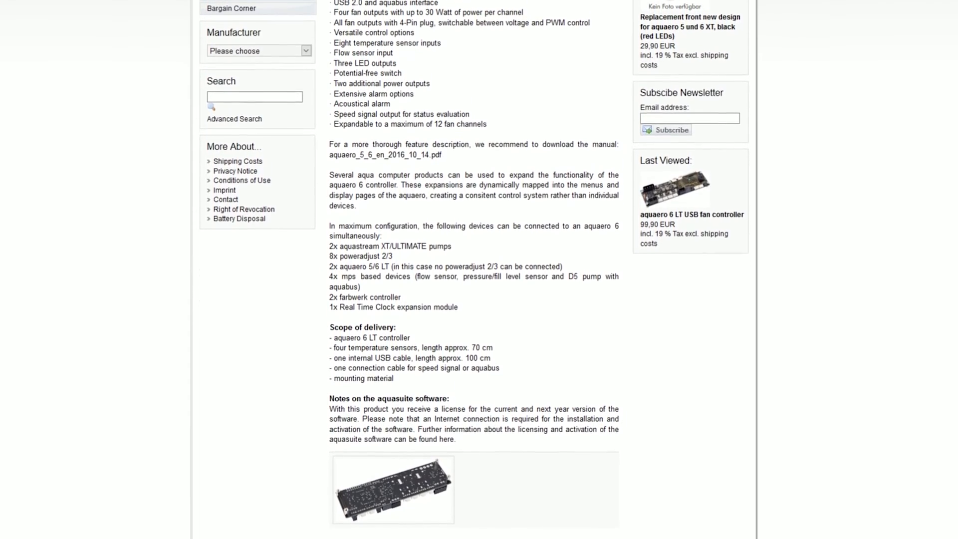
pyautogui.scroll(-3)
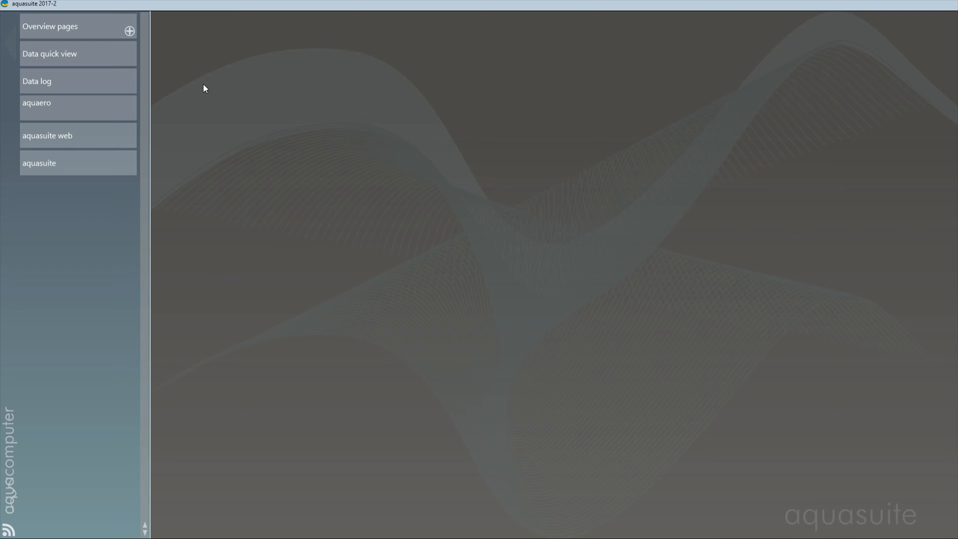
pyautogui.moveTo(201, 97)
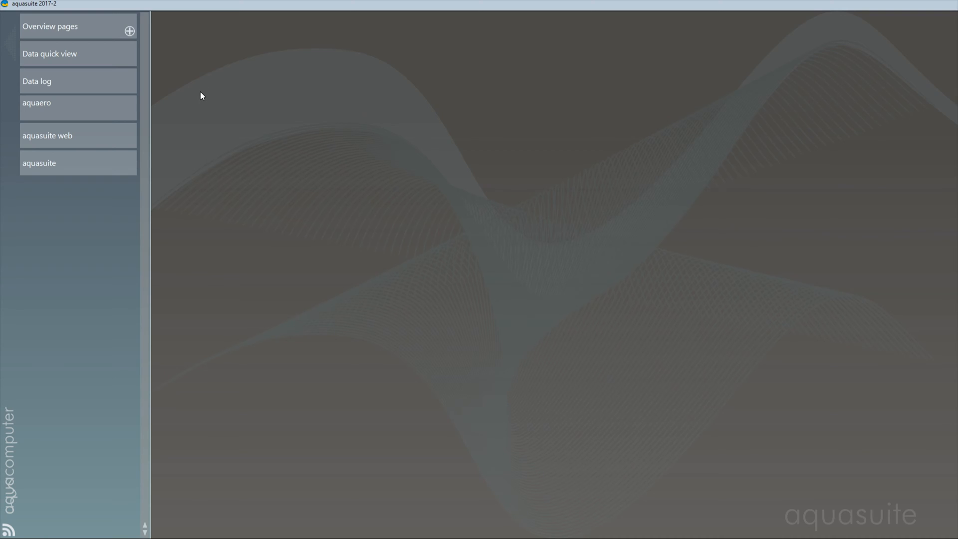
pyautogui.moveTo(193, 87)
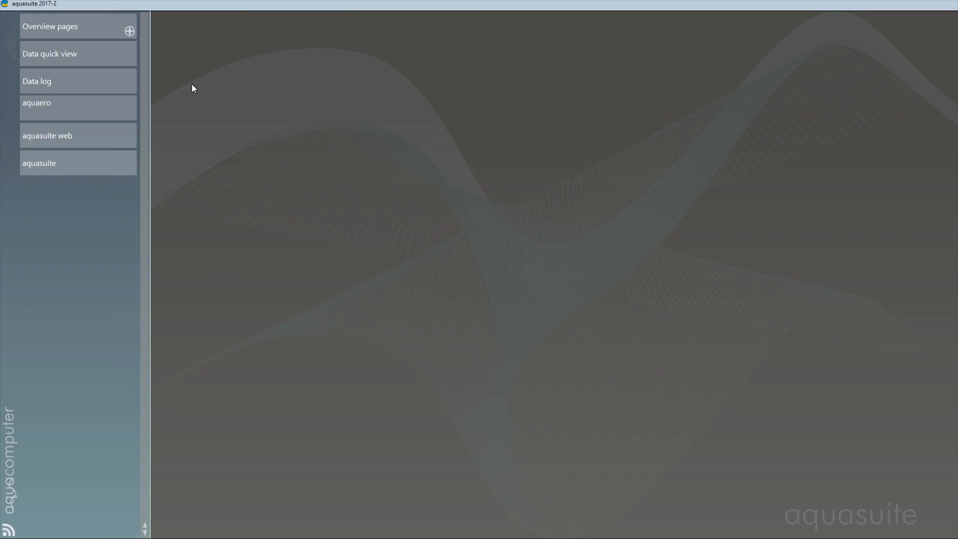
pyautogui.moveTo(39, 20)
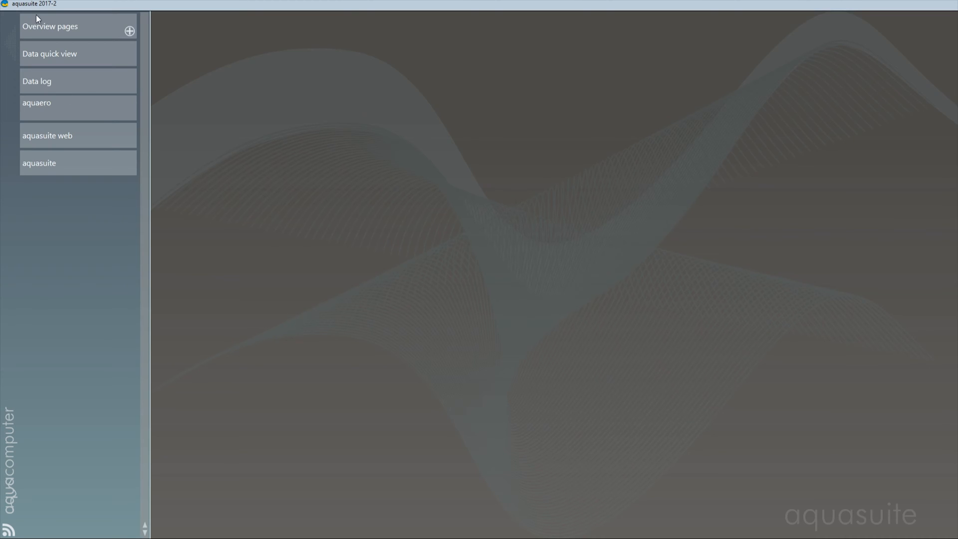
pyautogui.moveTo(44, 174)
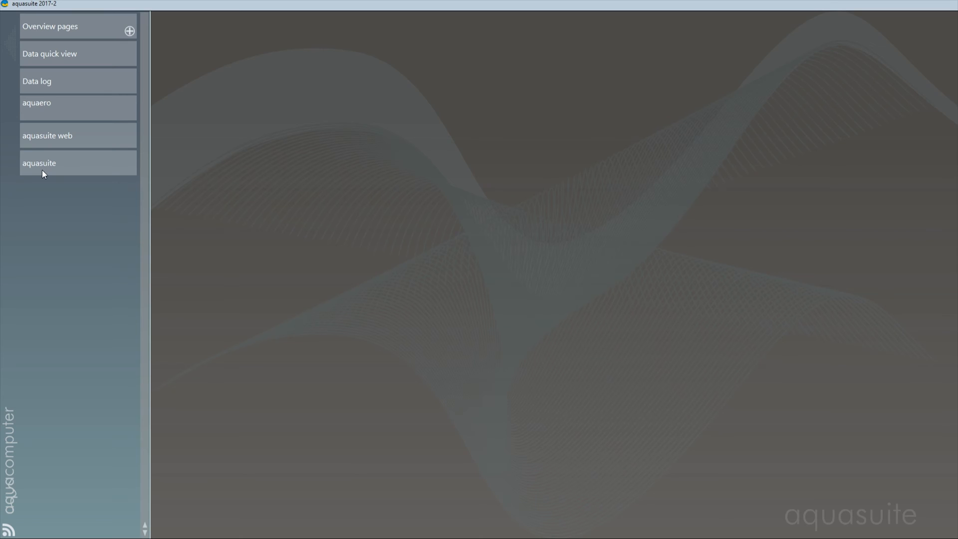
pyautogui.moveTo(37, 146)
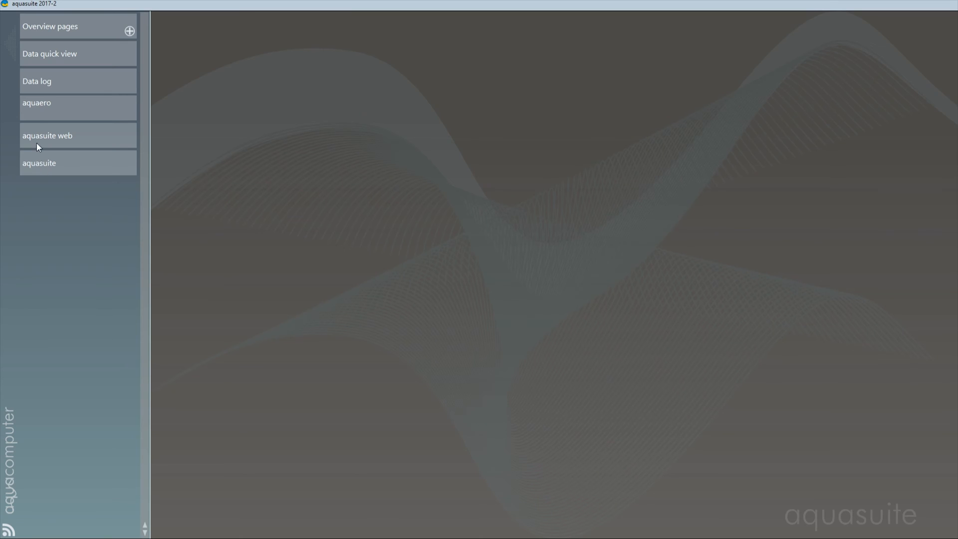
# Expand the aquaero sidebar entry to list its sensors, controllers, fans, pumps and system pages.
pyautogui.click(38, 105)
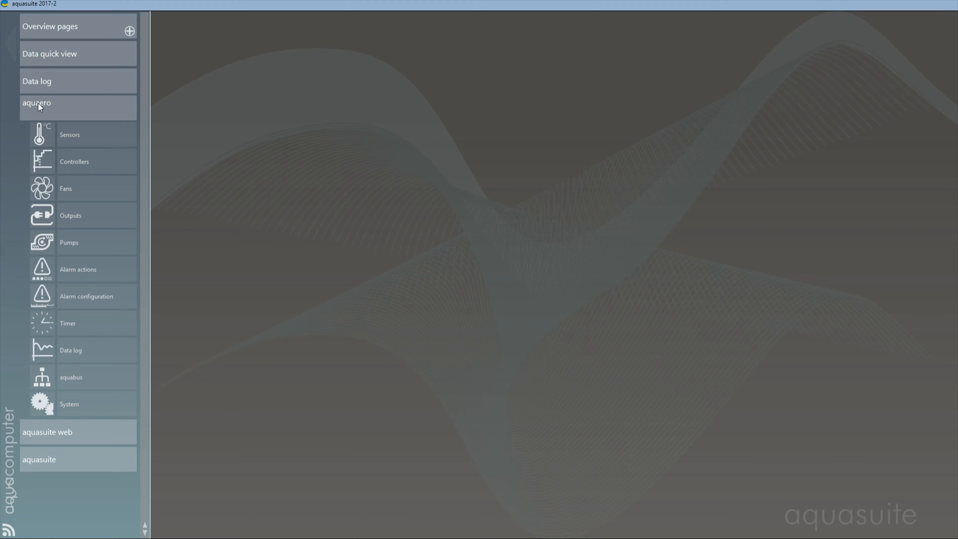
# View the Aquastream XT settings under Pumps, then show the aquaero sensor groups.
pyautogui.click(68, 241)
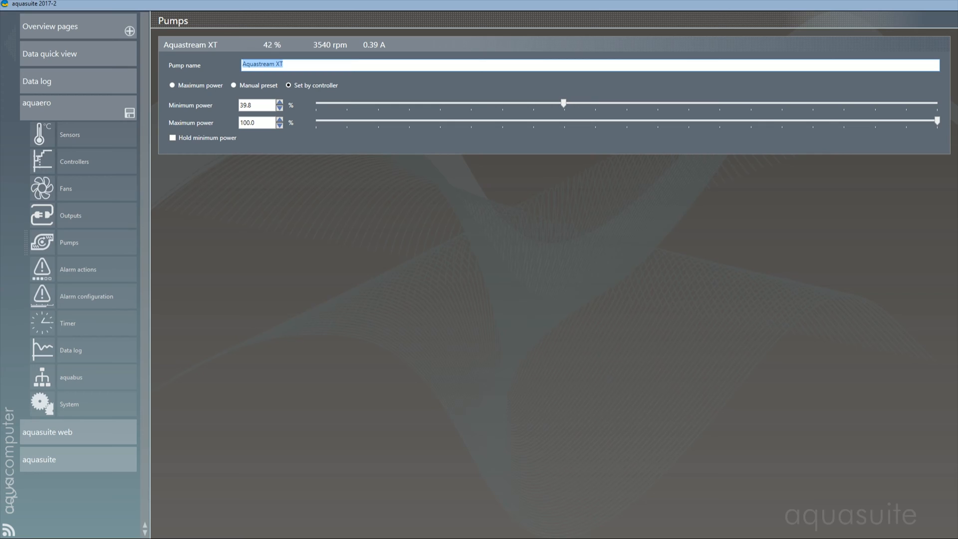
pyautogui.moveTo(92, 254)
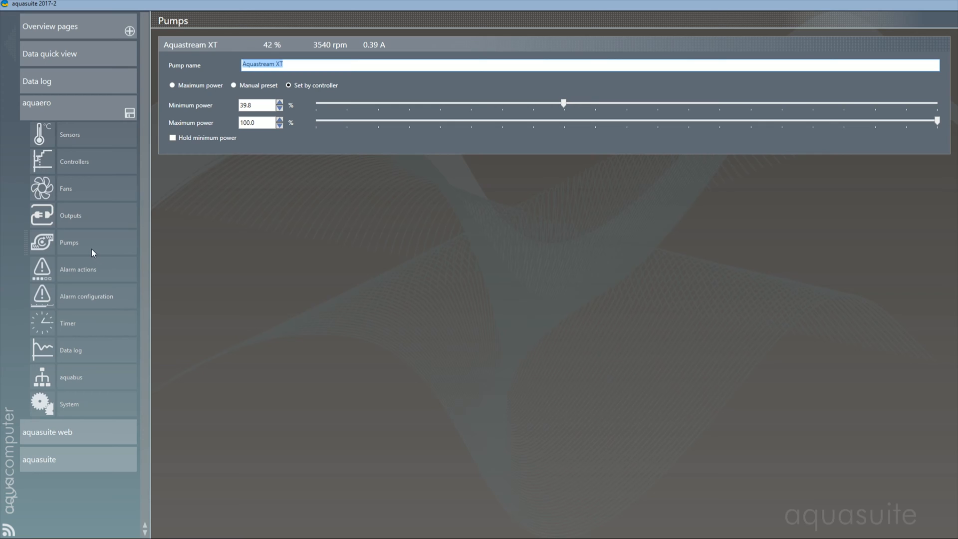
pyautogui.click(70, 134)
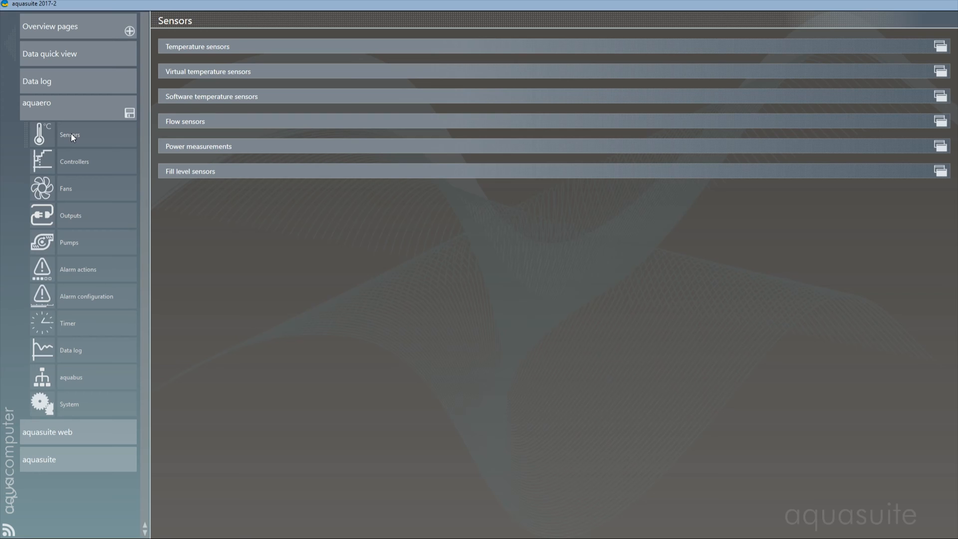
# Adjust the offset of the CPU Core Temp software sensor, trying about -6.5.
pyautogui.click(212, 97)
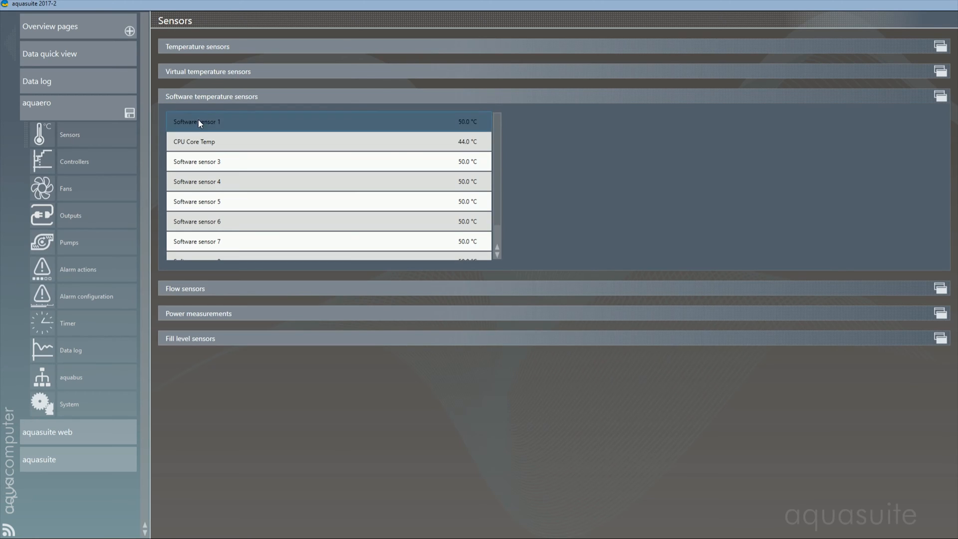
pyautogui.click(214, 141)
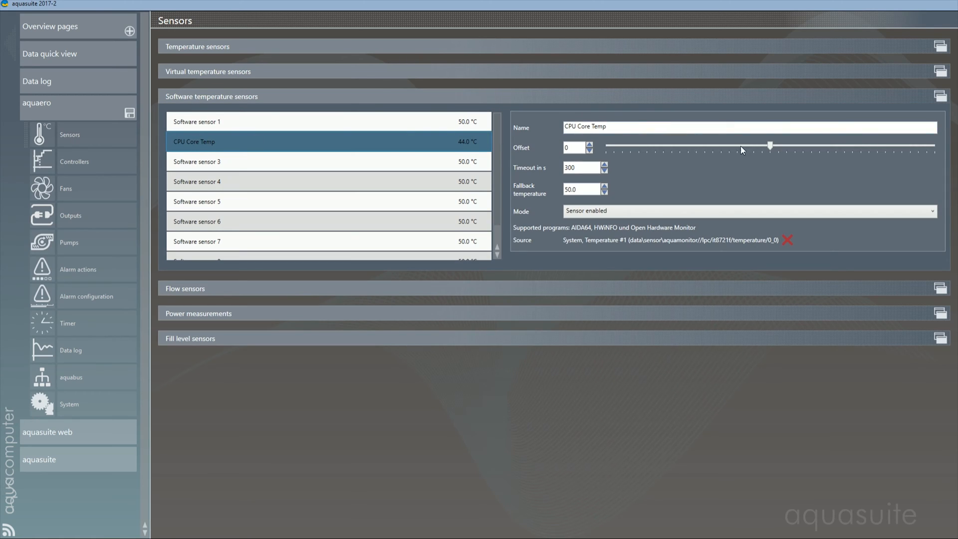
pyautogui.moveTo(769, 146); pyautogui.dragTo(663, 145)
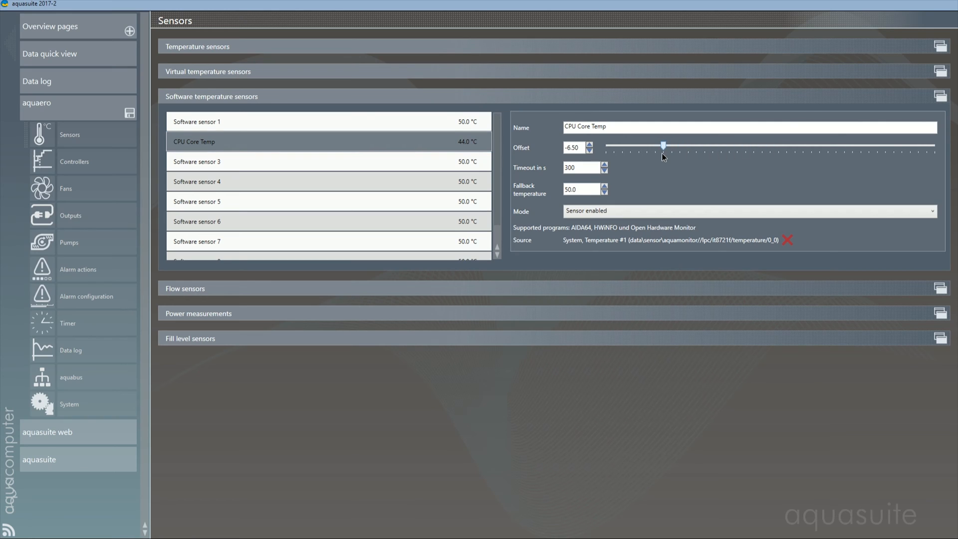
pyautogui.moveTo(663, 146); pyautogui.dragTo(869, 146)
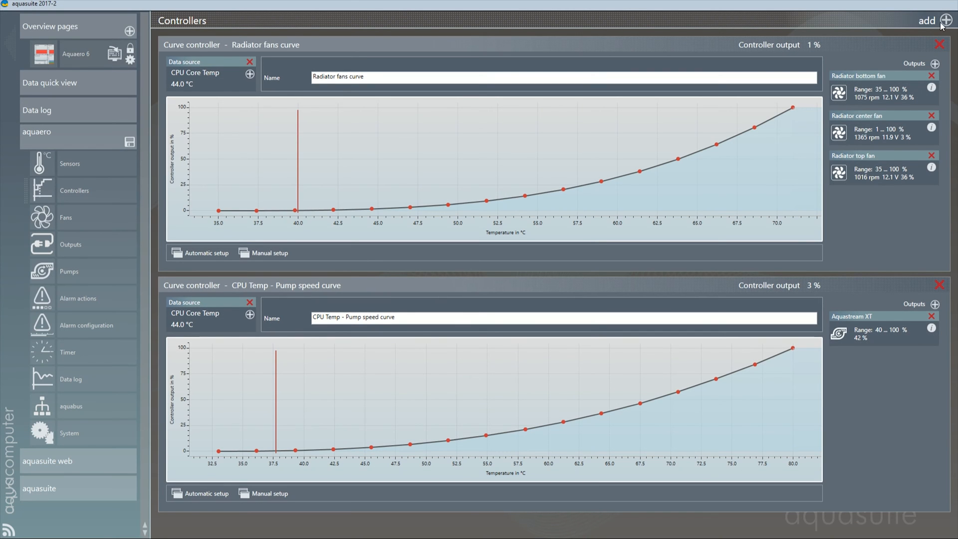
# Add a new curve controller and look for the Chipset top temperature as its data source.
pyautogui.click(945, 19)
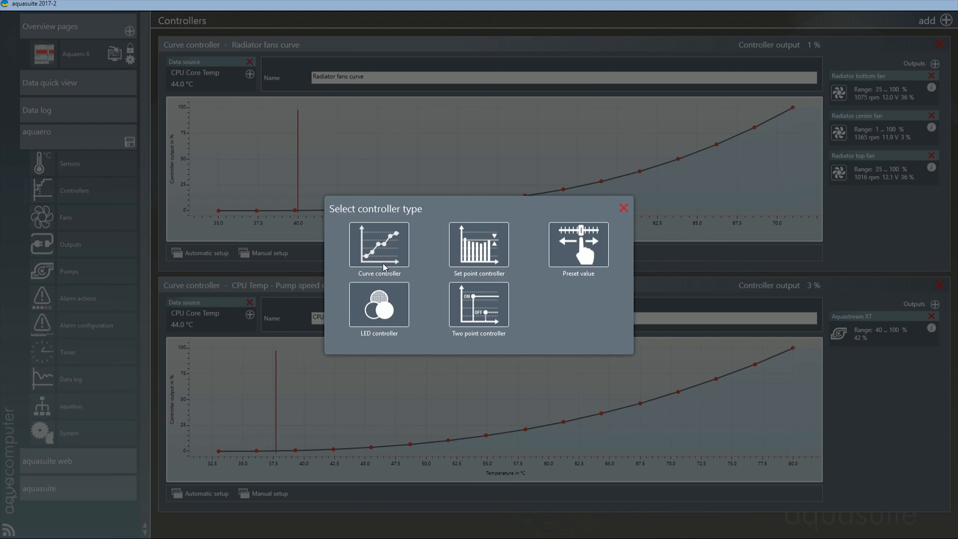
pyautogui.moveTo(421, 234)
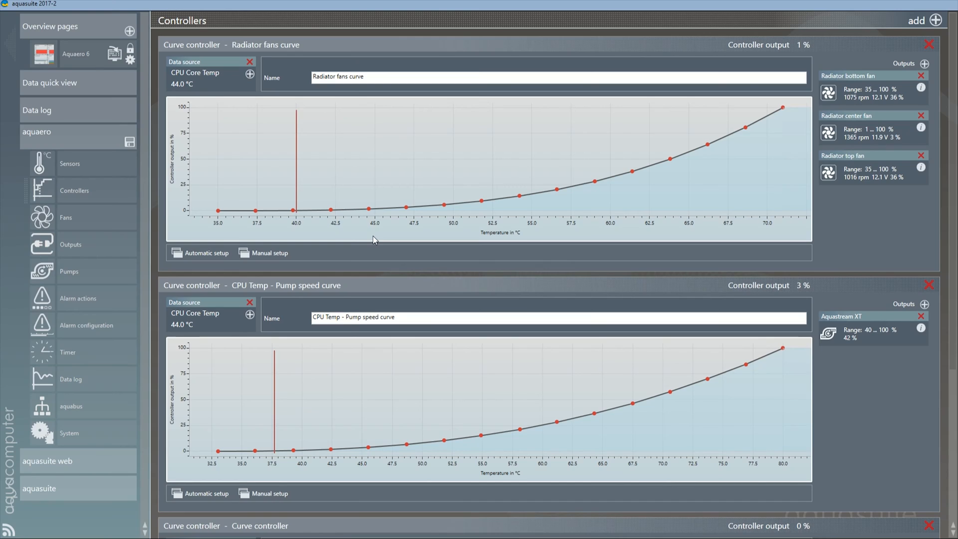
pyautogui.moveTo(445, 363)
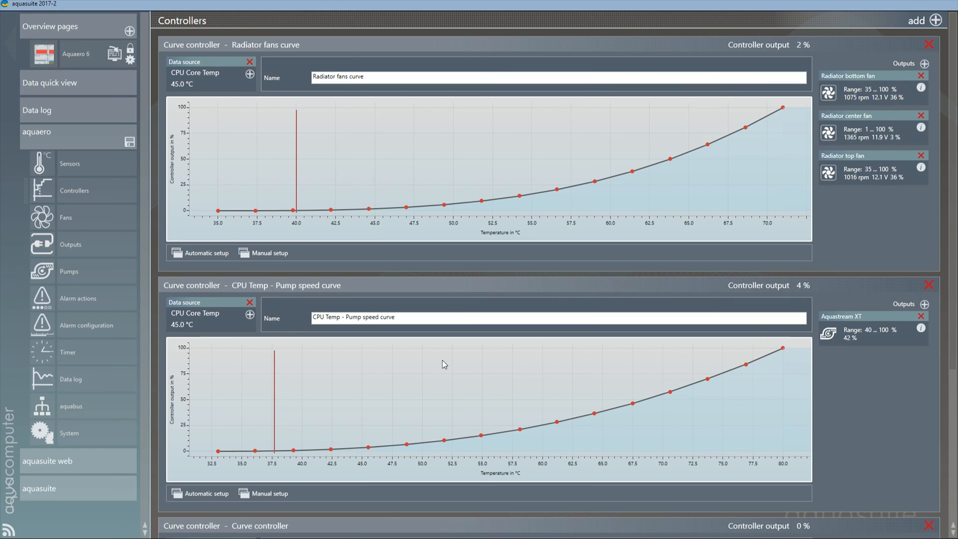
pyautogui.moveTo(949, 350)
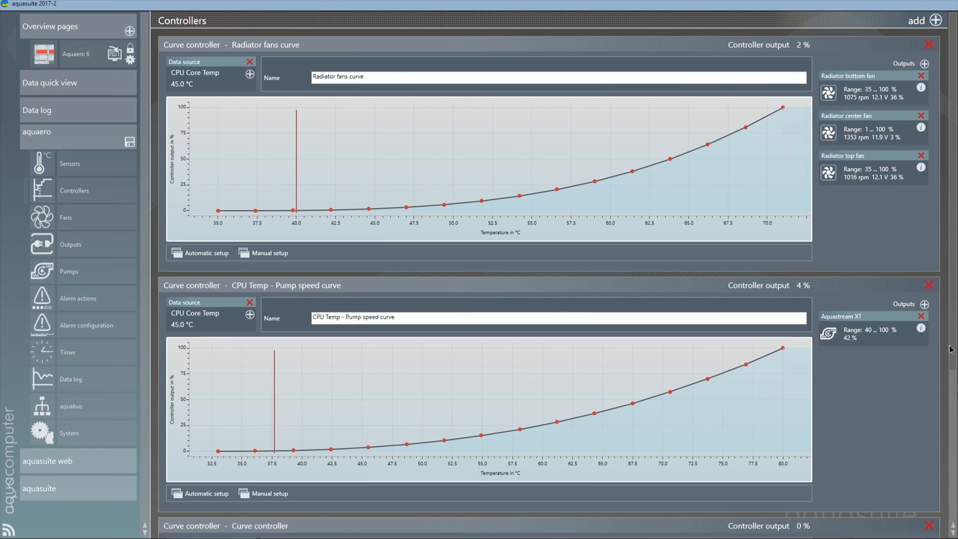
pyautogui.scroll(-3)
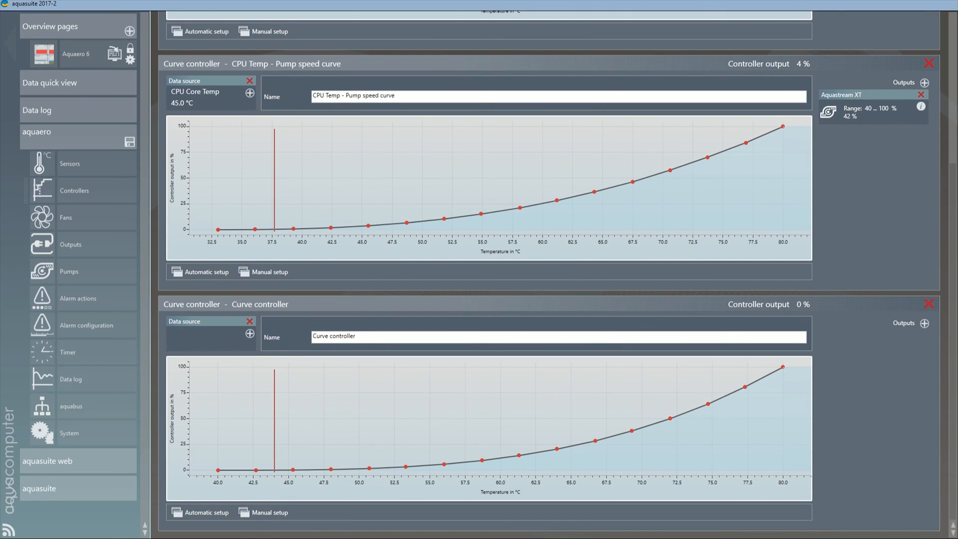
pyautogui.moveTo(220, 346)
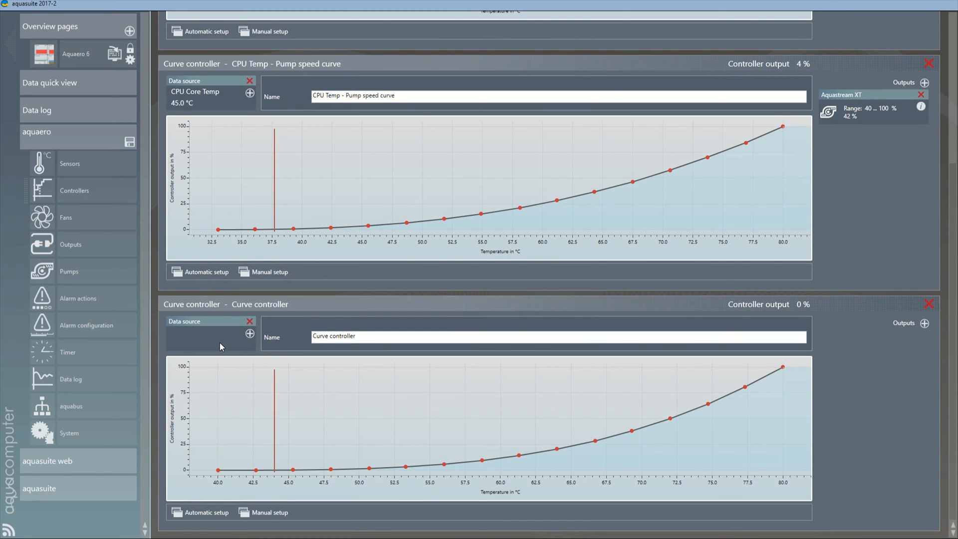
pyautogui.moveTo(188, 321)
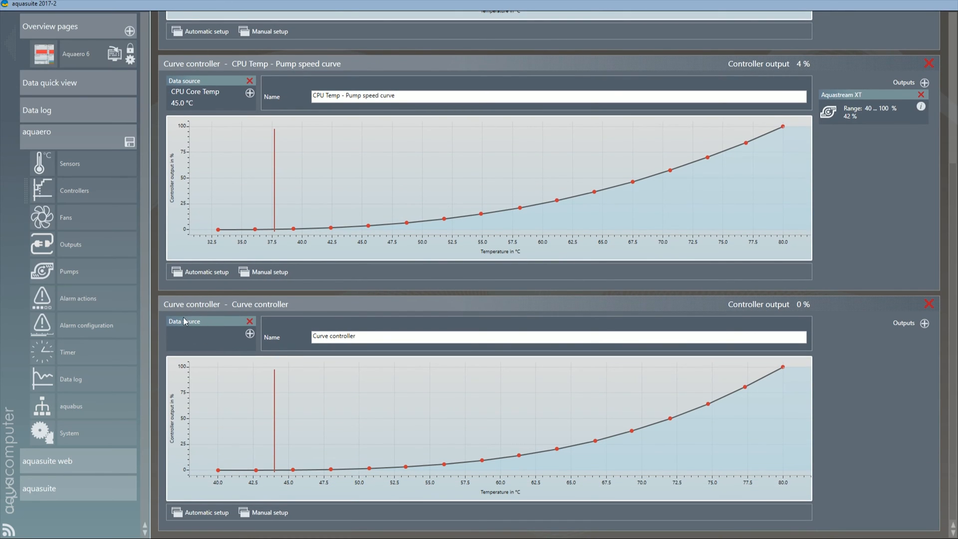
pyautogui.moveTo(251, 339)
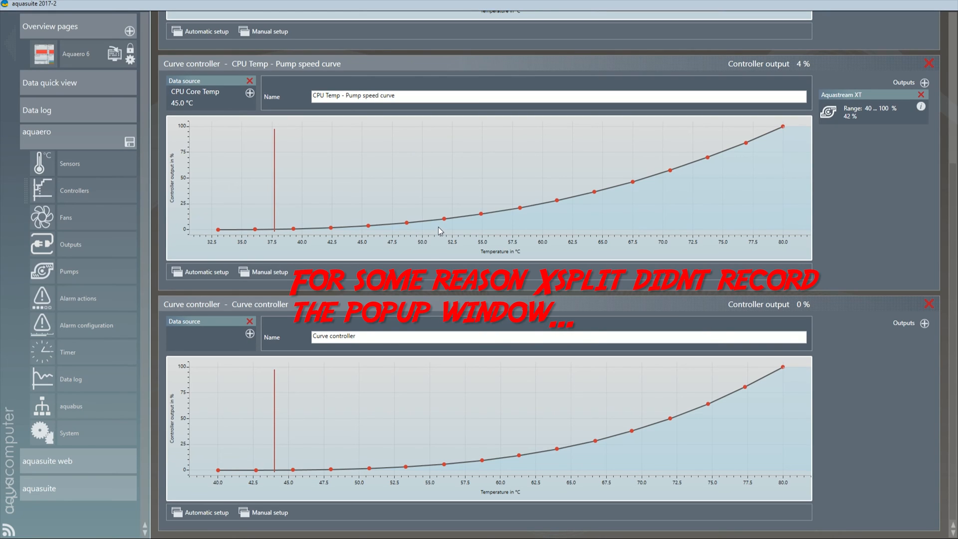
pyautogui.moveTo(521, 230)
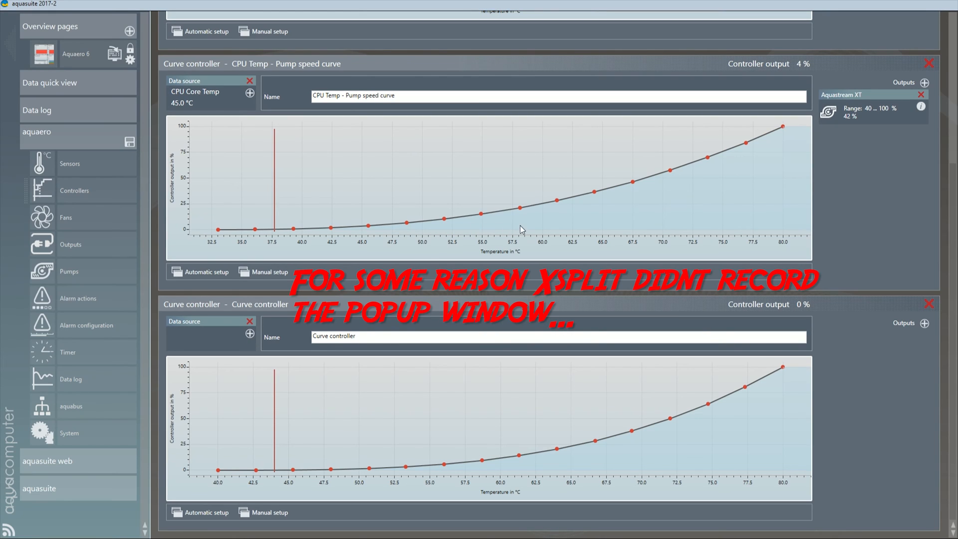
pyautogui.moveTo(465, 351)
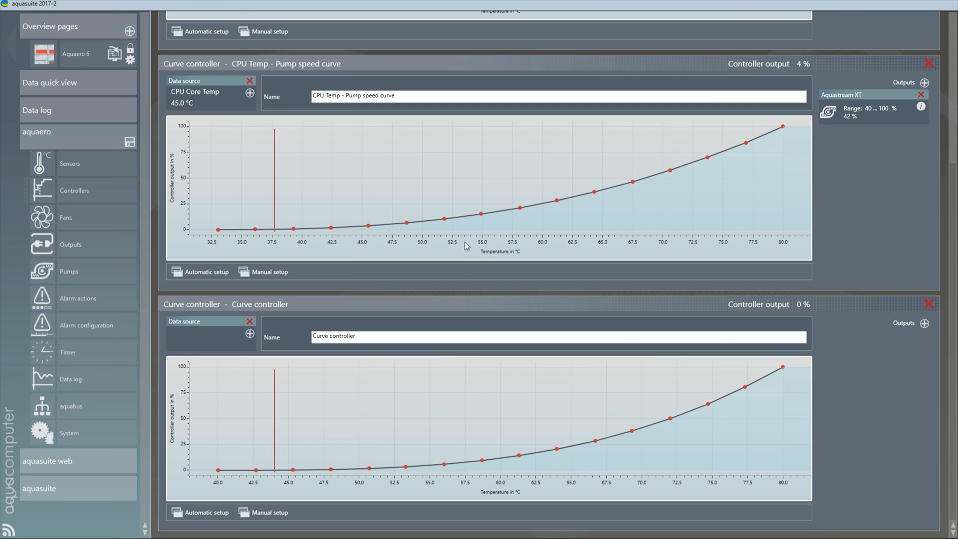
pyautogui.moveTo(474, 361)
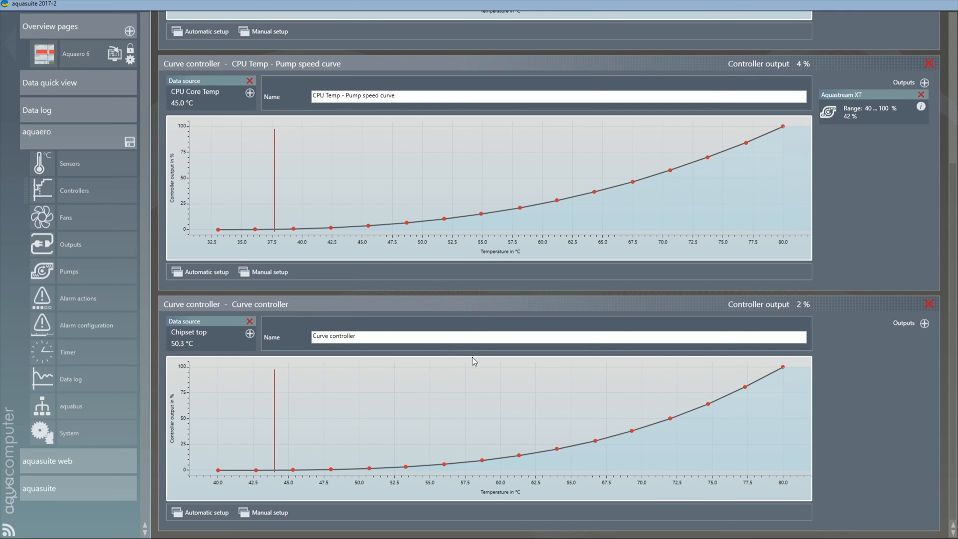
pyautogui.moveTo(872, 328)
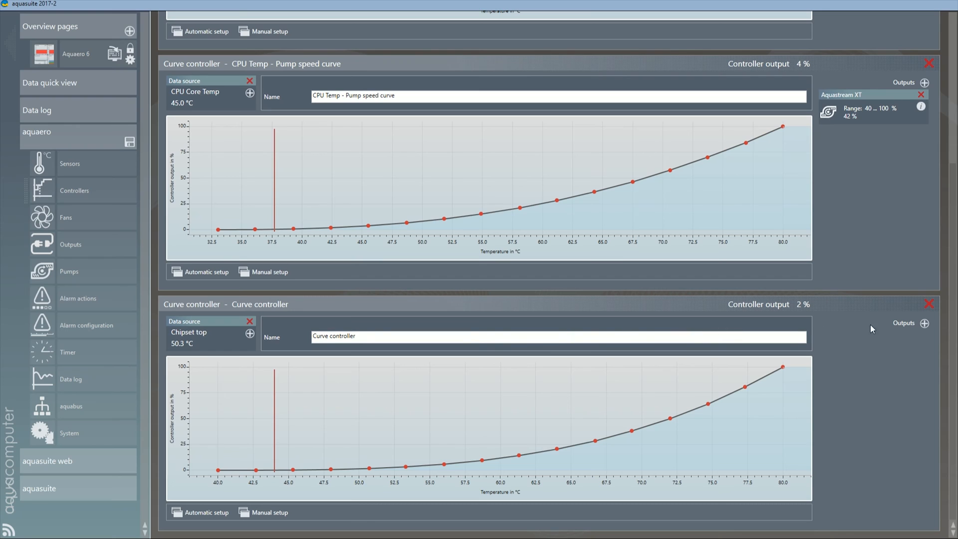
# Assign the Chipset fan as the output of the new curve controller.
pyautogui.click(924, 323)
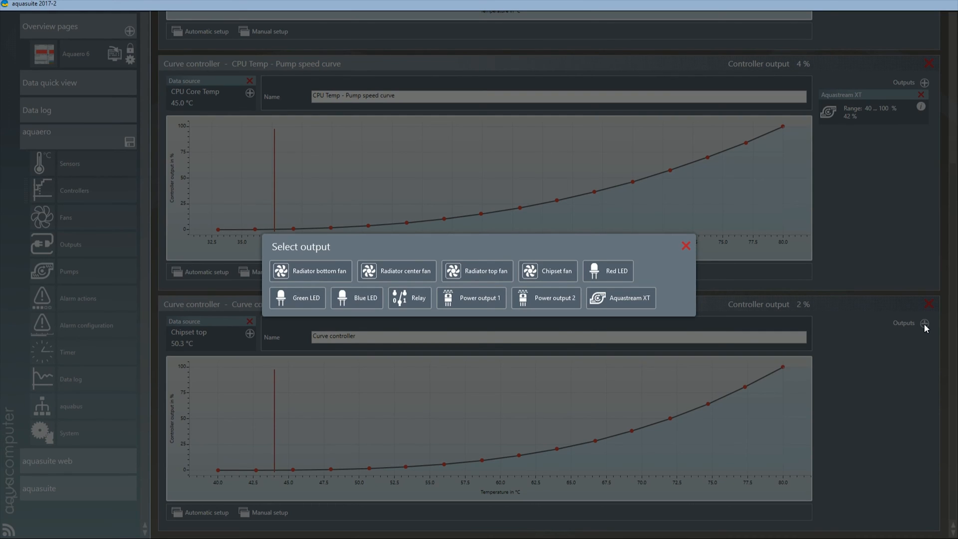
pyautogui.moveTo(467, 256)
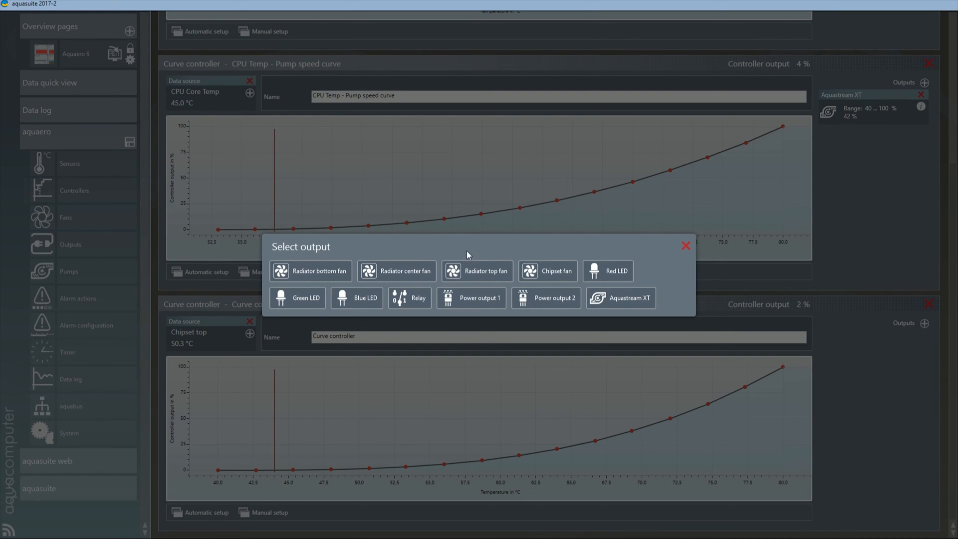
pyautogui.moveTo(553, 272)
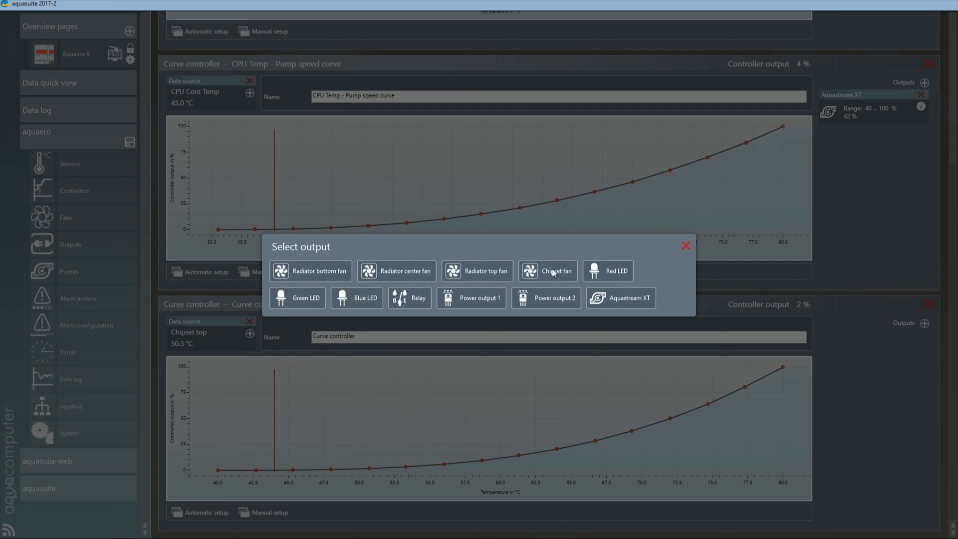
pyautogui.moveTo(329, 283)
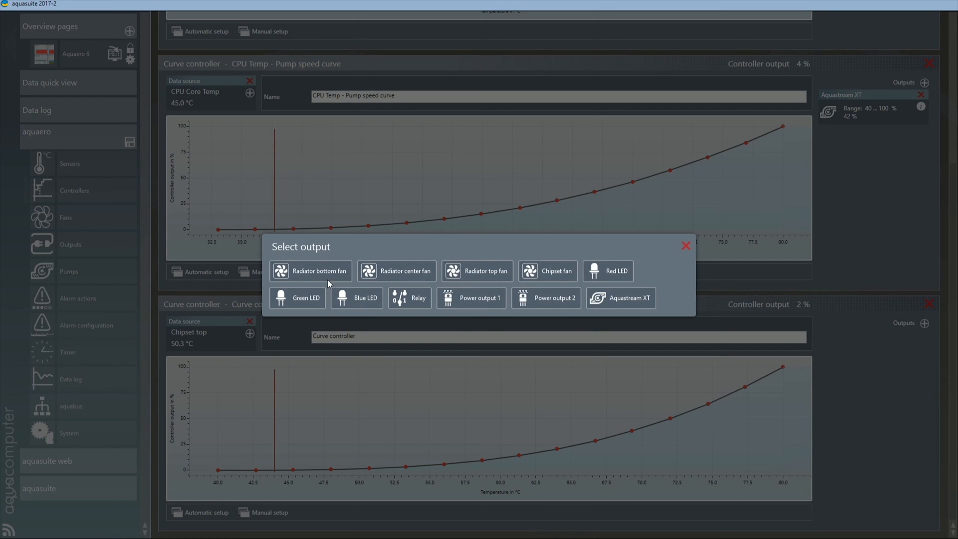
pyautogui.moveTo(544, 273)
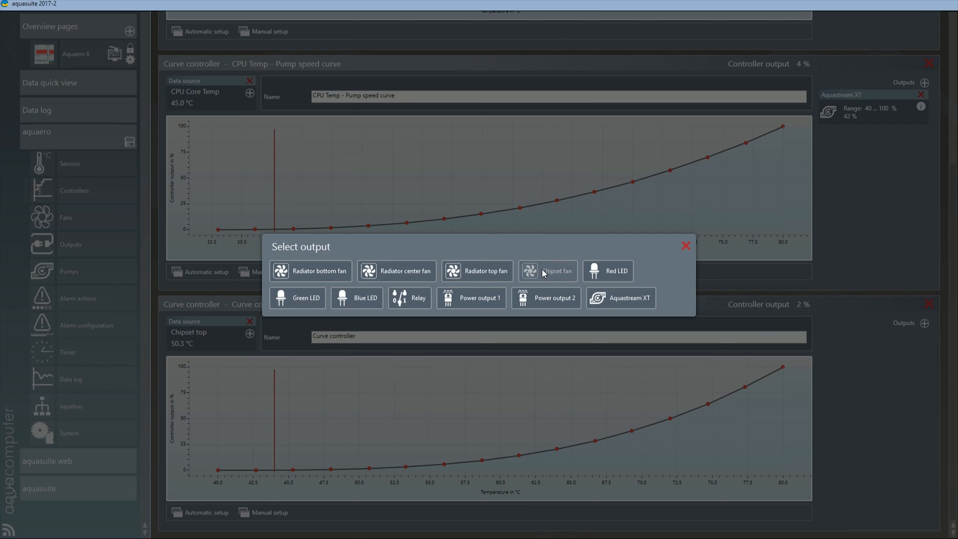
pyautogui.click(548, 272)
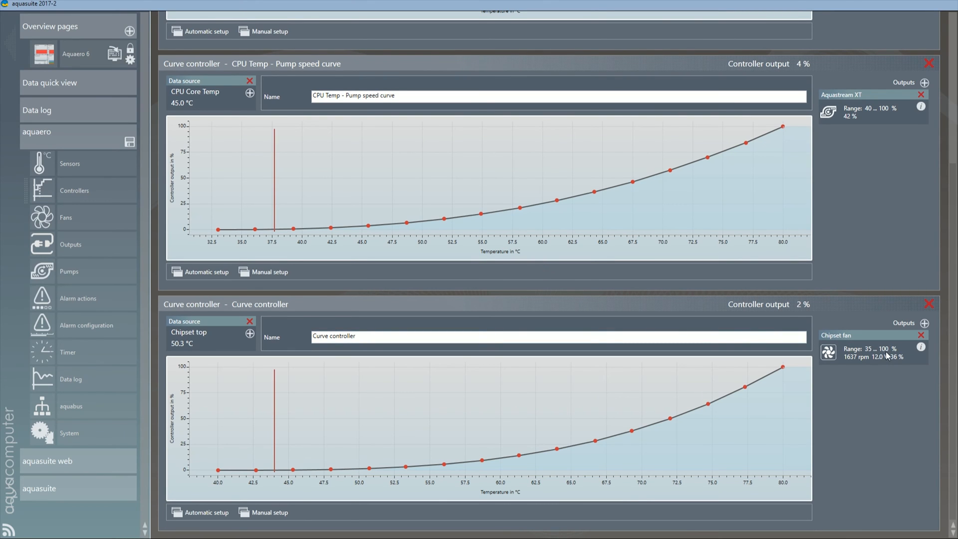
pyautogui.moveTo(884, 353)
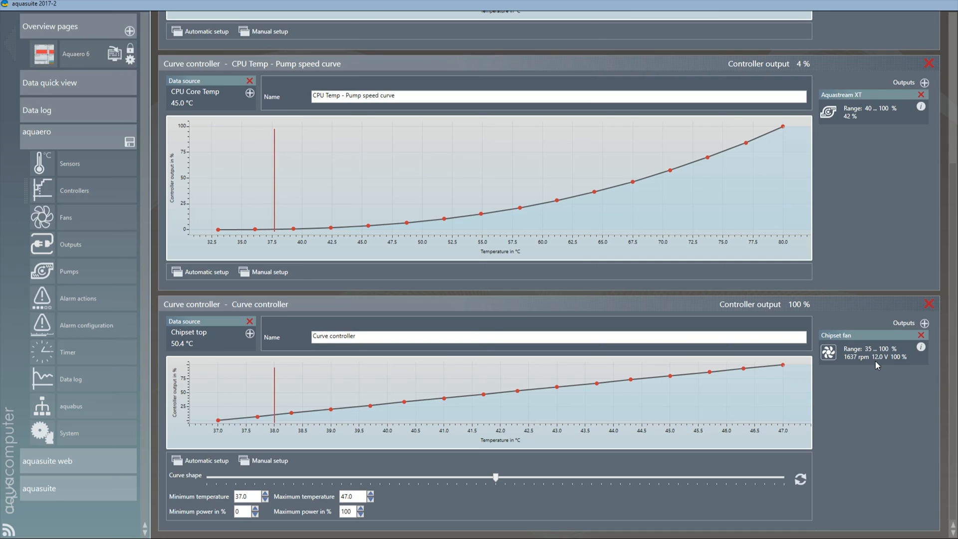
pyautogui.moveTo(449, 453)
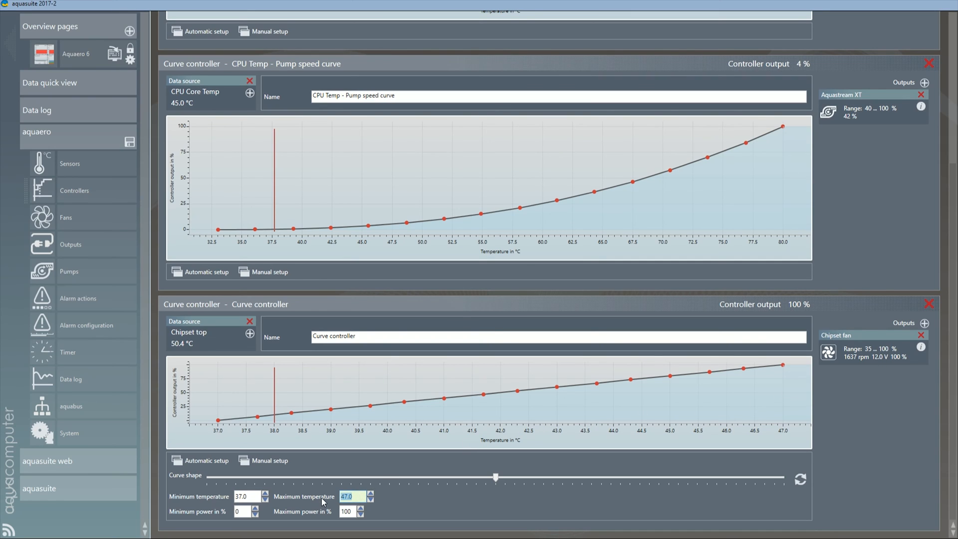
# Set the Chipset fan curve to 40–80 °C with the curve shape fully exponential.
pyautogui.write('80')
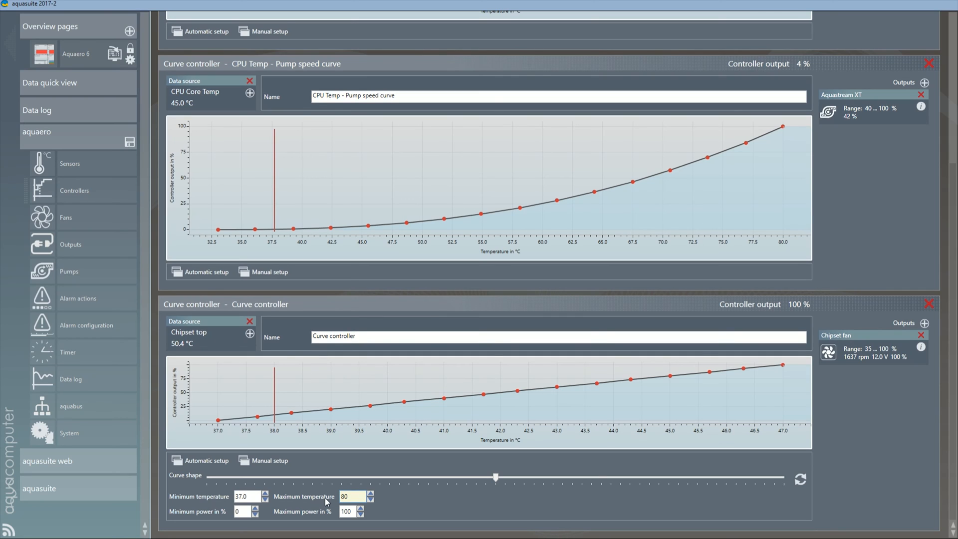
pyautogui.write('40')
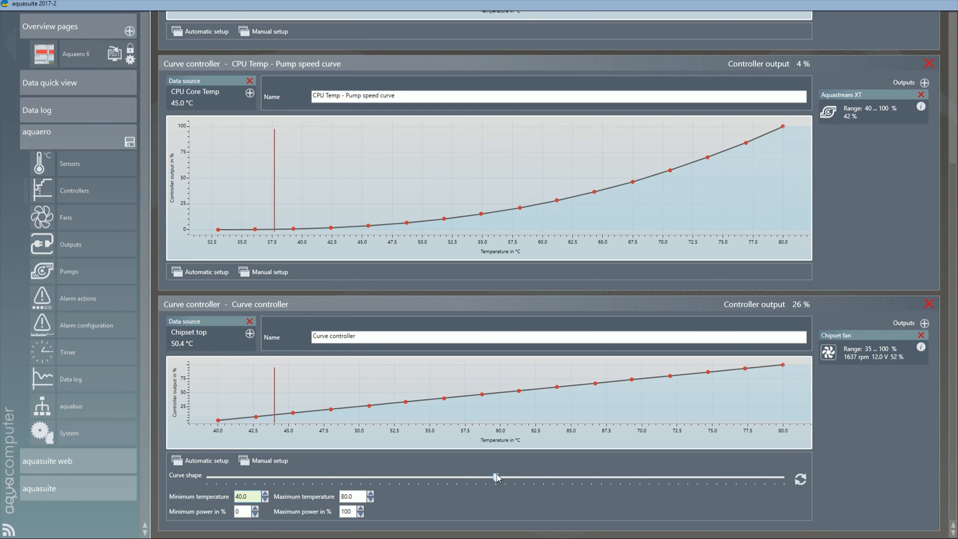
pyautogui.moveTo(495, 478); pyautogui.dragTo(619, 478)
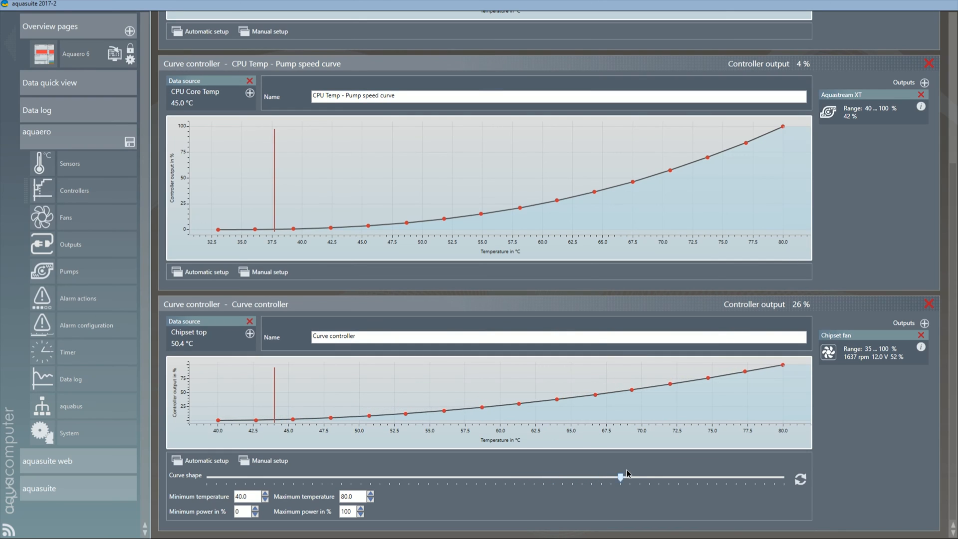
pyautogui.moveTo(619, 477); pyautogui.dragTo(782, 478)
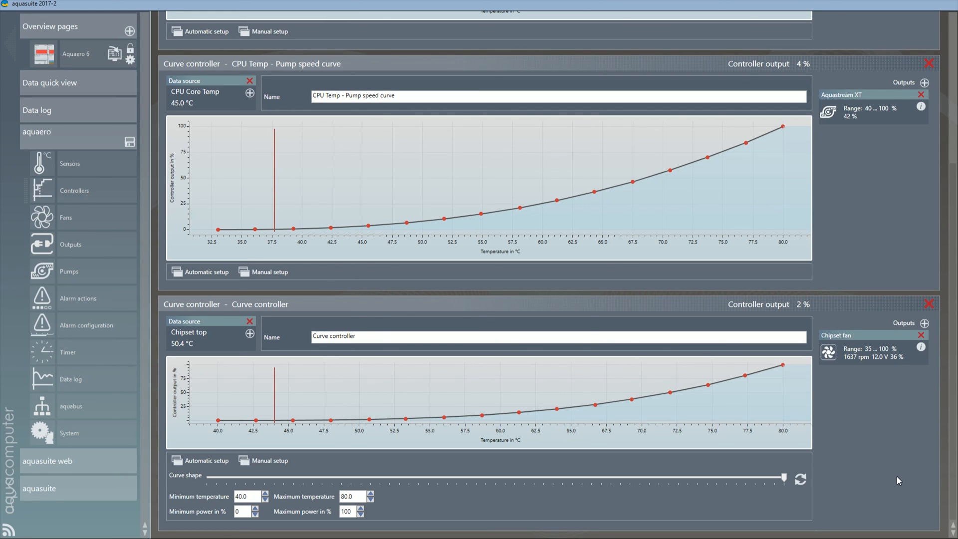
pyautogui.moveTo(82, 38)
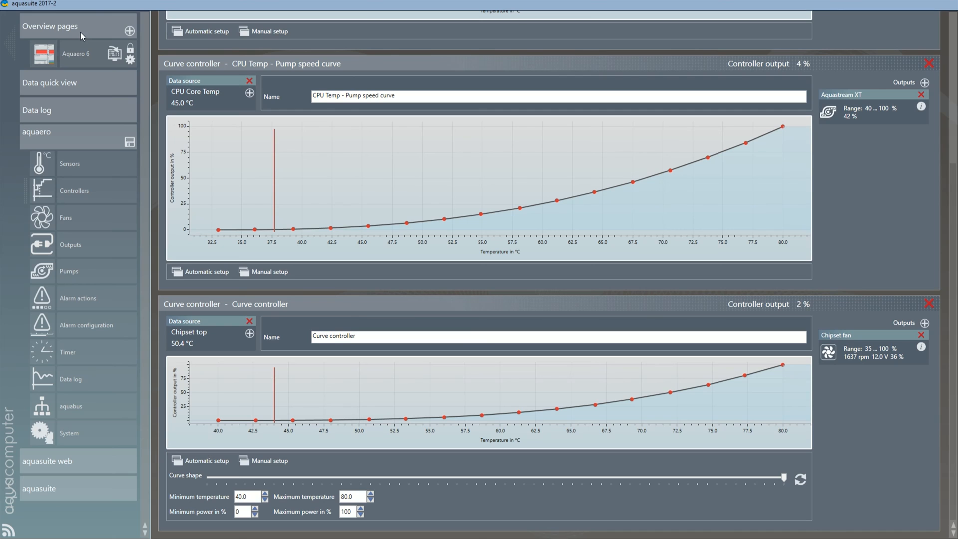
pyautogui.moveTo(89, 51)
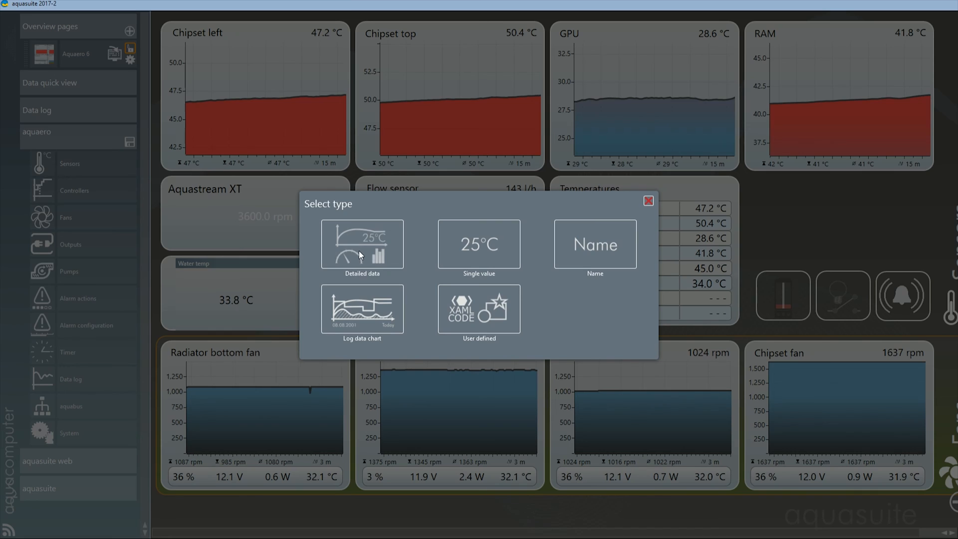
# Choose a Detailed data element and browse the Aqua Computer service and flow sensor sources.
pyautogui.click(361, 243)
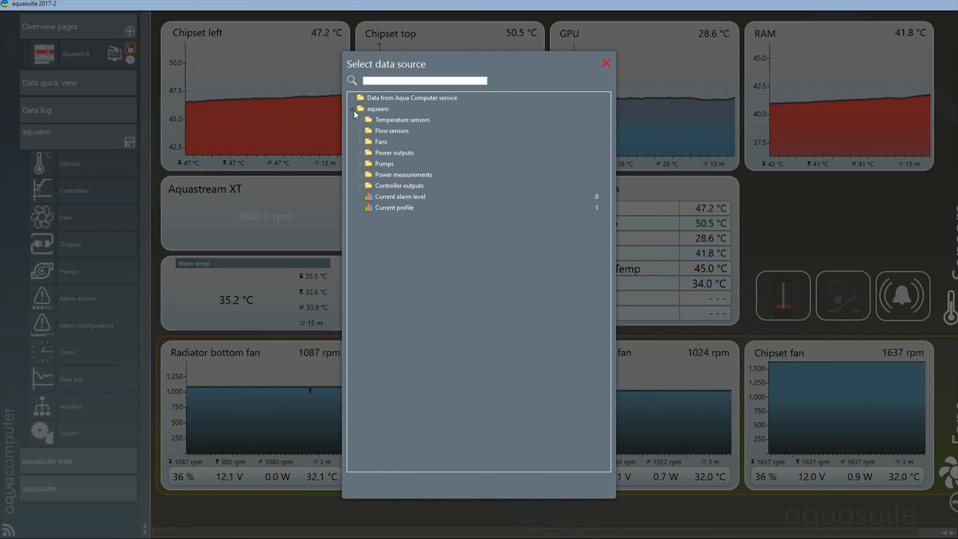
pyautogui.click(354, 98)
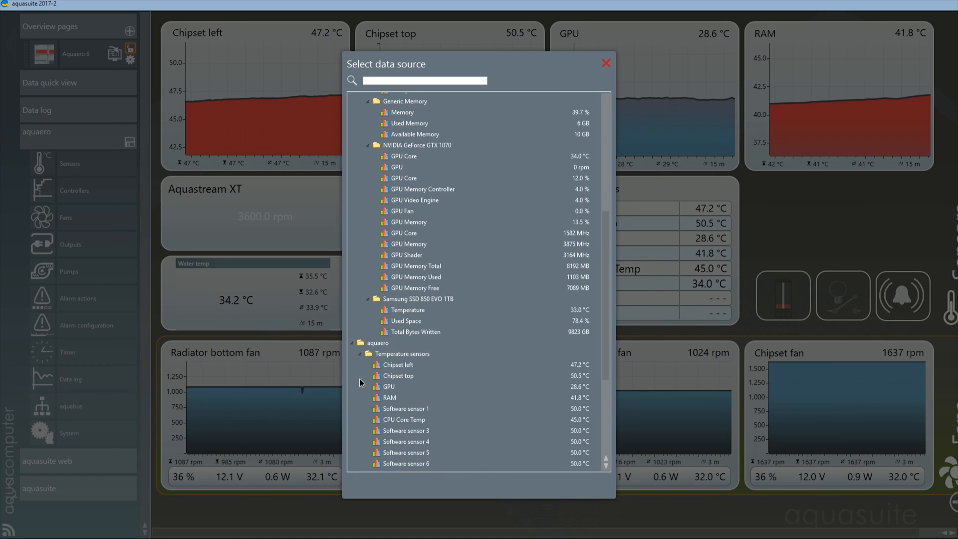
pyautogui.scroll(-3)
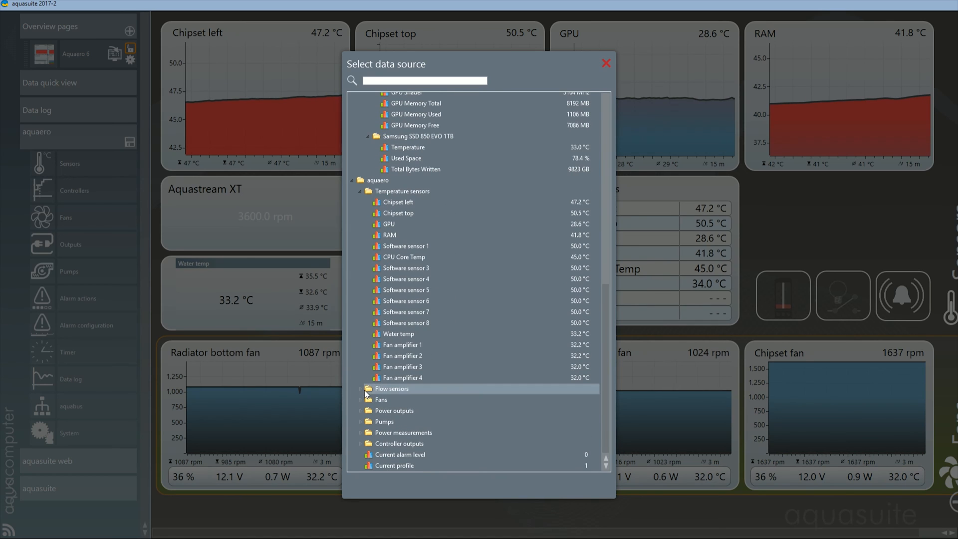
pyautogui.click(361, 388)
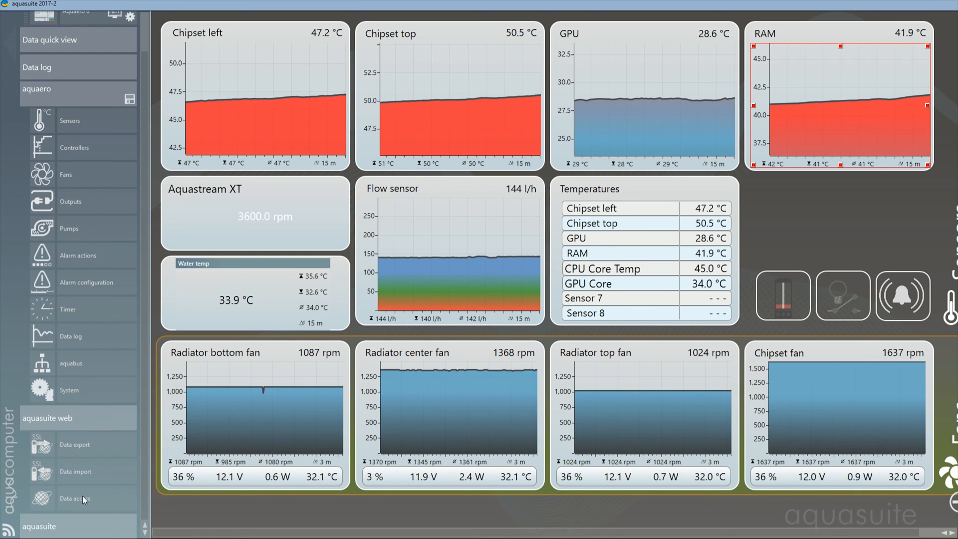
# Show the aquasuite web Data export 'The black mamba' with its sensor source list.
pyautogui.click(75, 445)
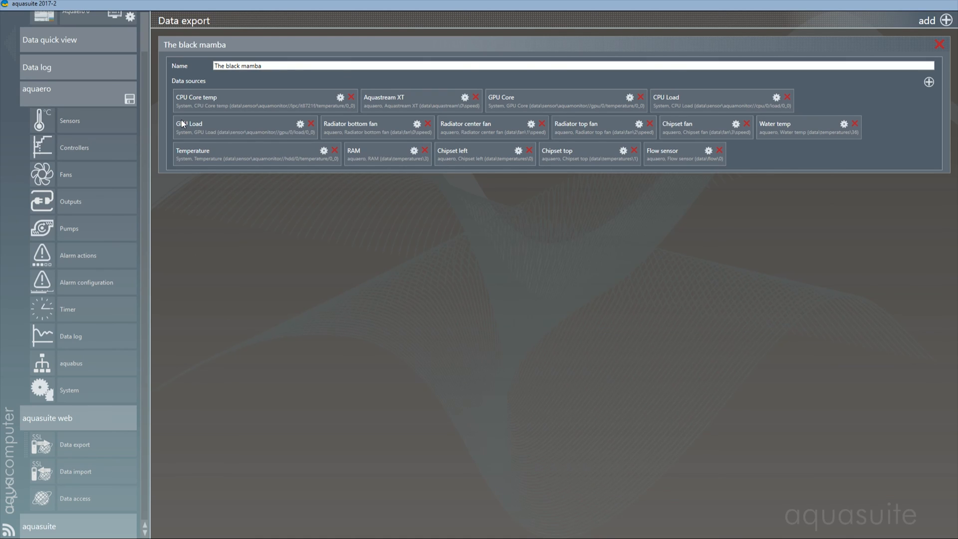
pyautogui.moveTo(351, 98)
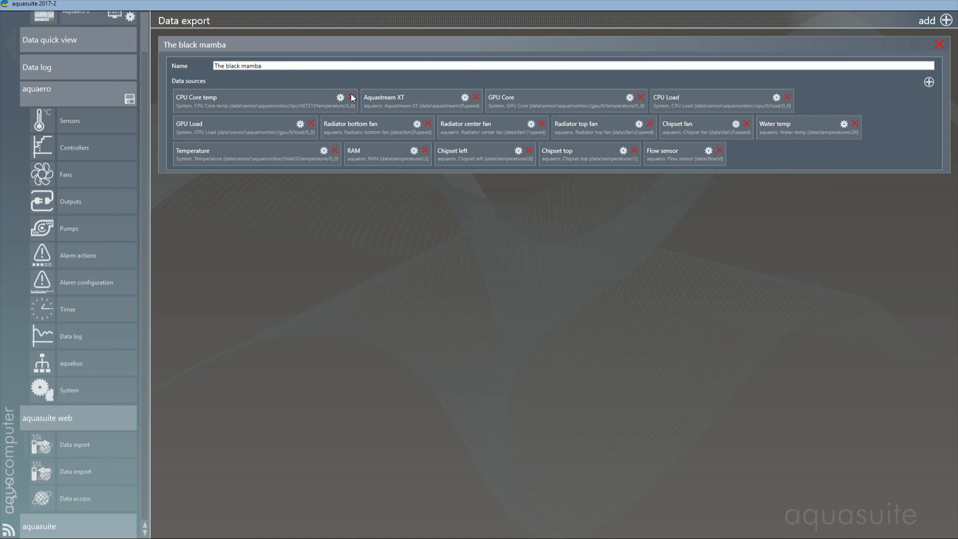